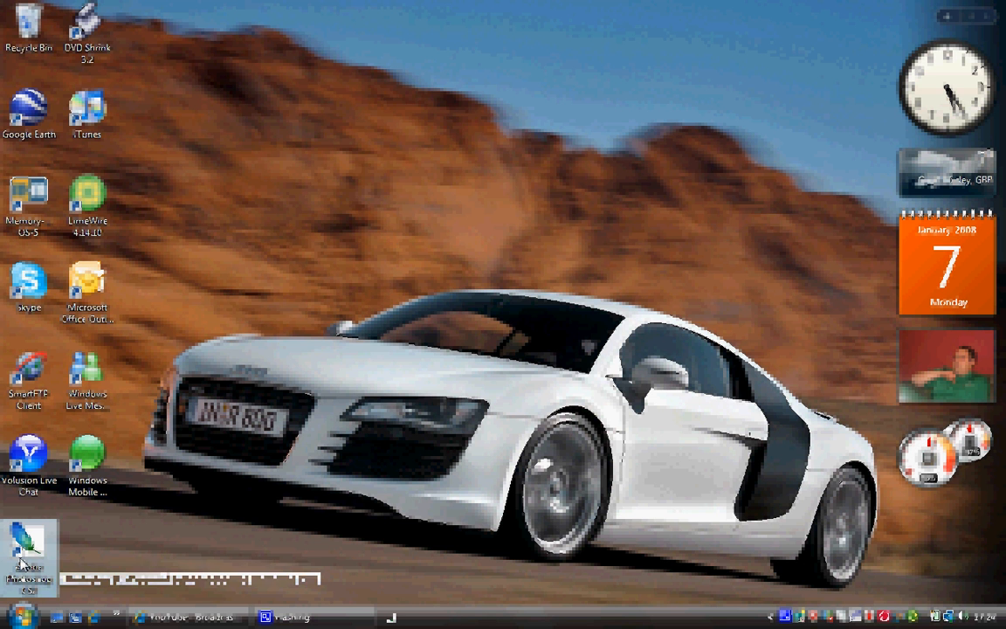
# Step: Launch Adobe Photoshop CS2 from its desktop shortcut
pyautogui.doubleClick(28, 553)
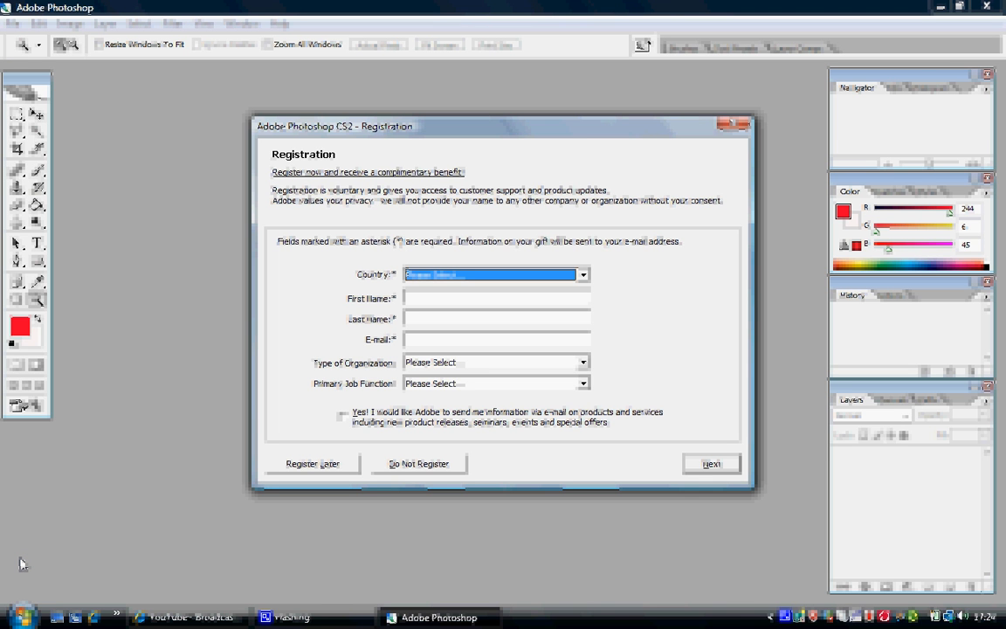
pyautogui.moveTo(227, 464)
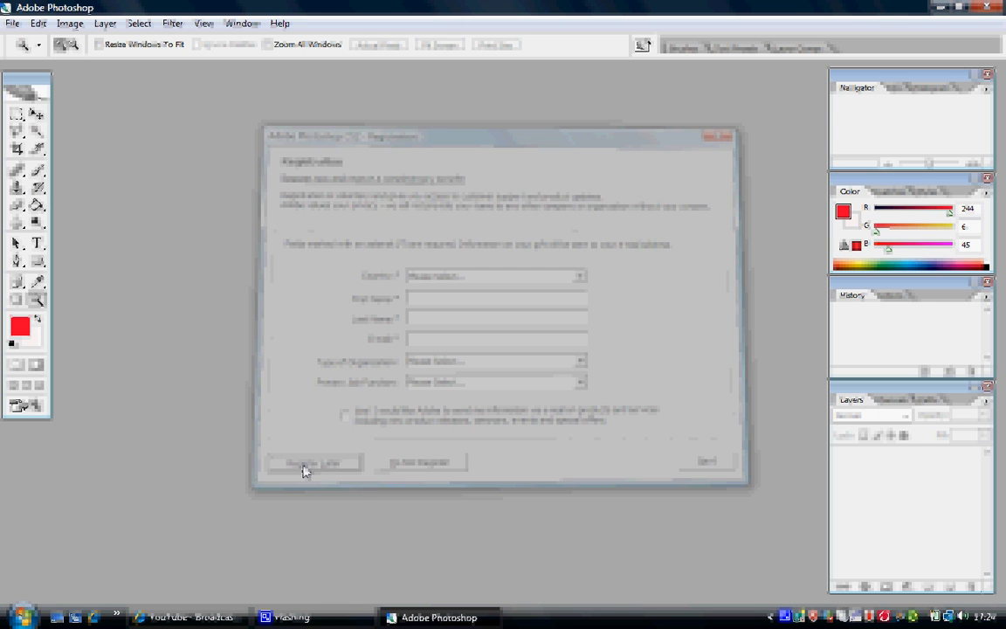
# Step: Skip registration and create a new 1024 x 768 pixel document with a white background
pyautogui.click(314, 461)
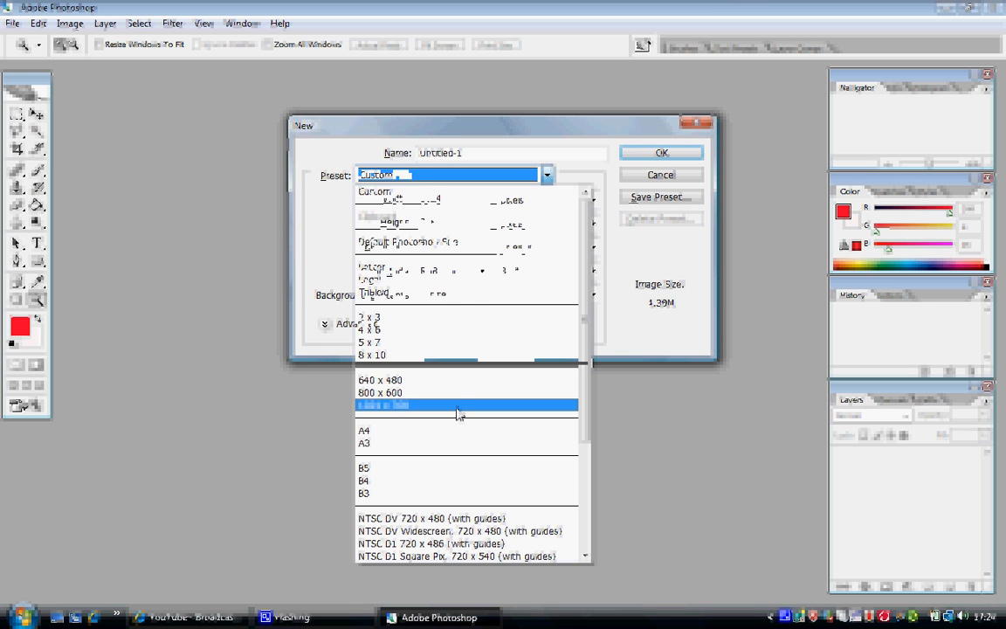
pyautogui.click(462, 405)
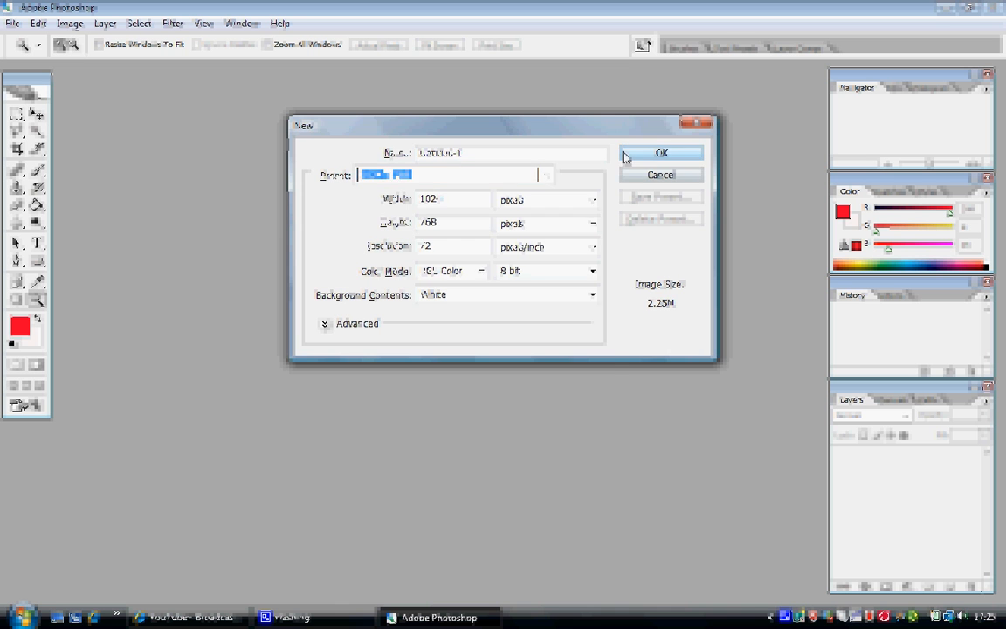
pyautogui.click(660, 154)
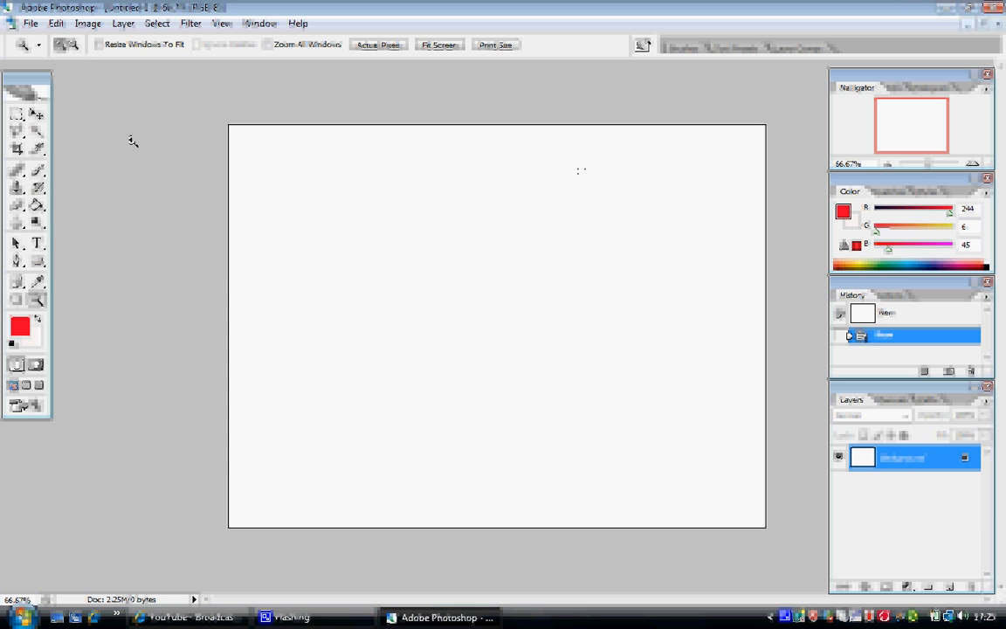
pyautogui.moveTo(39, 116)
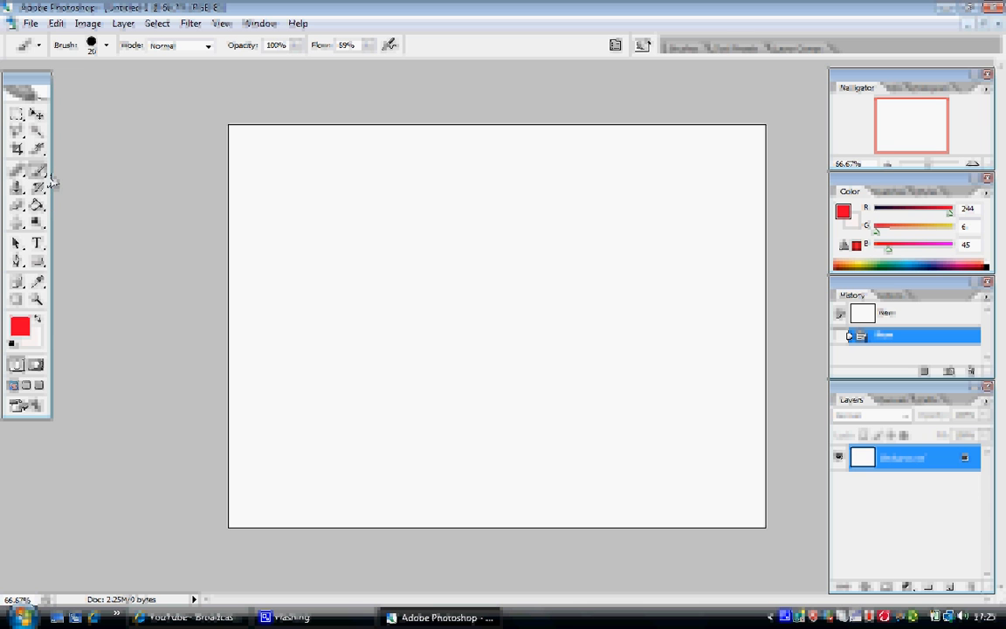
pyautogui.moveTo(38, 175)
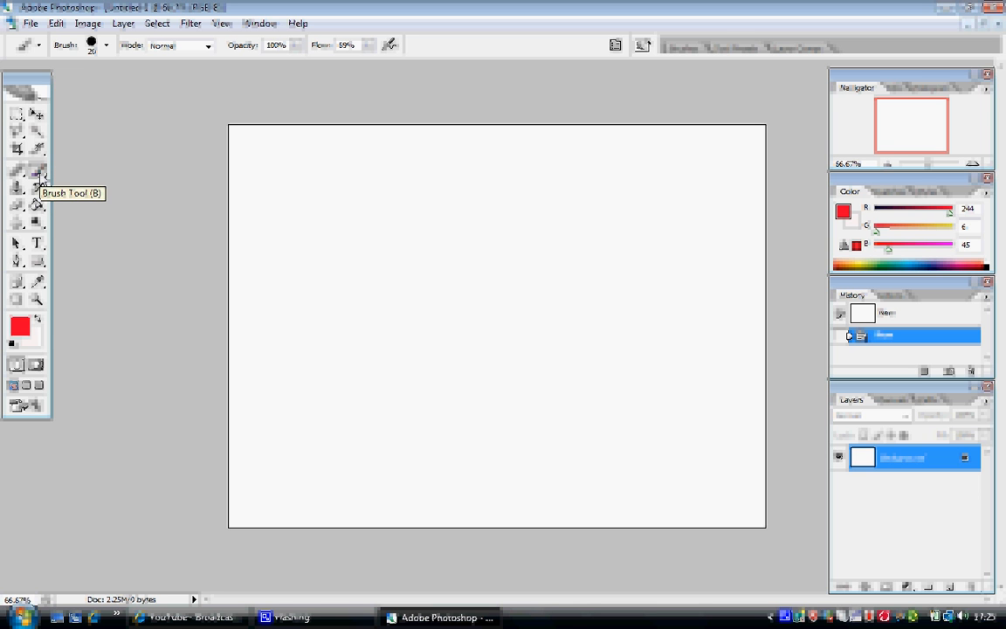
pyautogui.moveTo(21, 329)
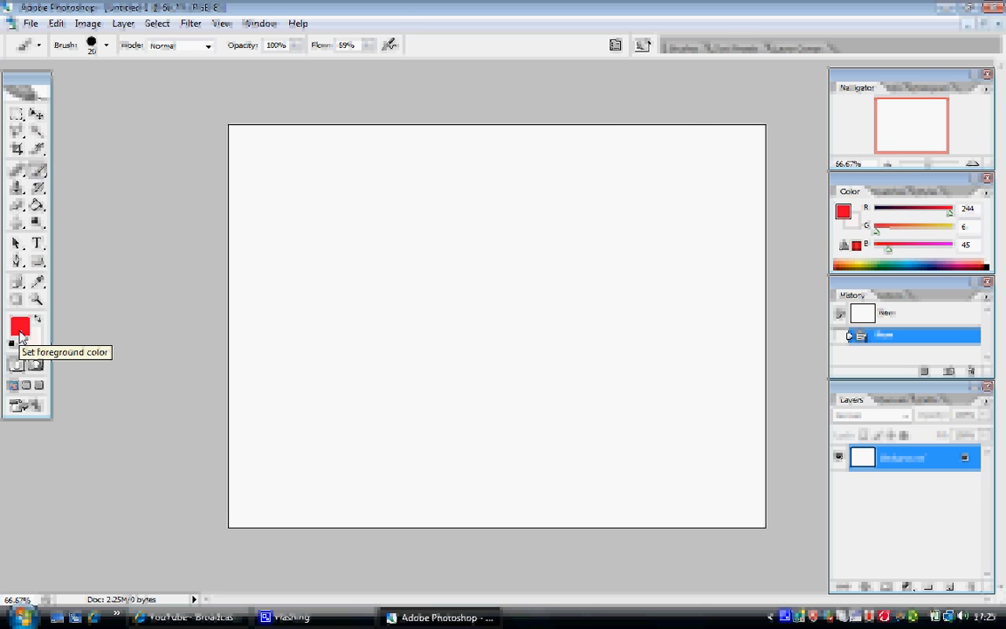
# Step: Change the foreground painting colour to near-black in the Color Picker
pyautogui.click(21, 328)
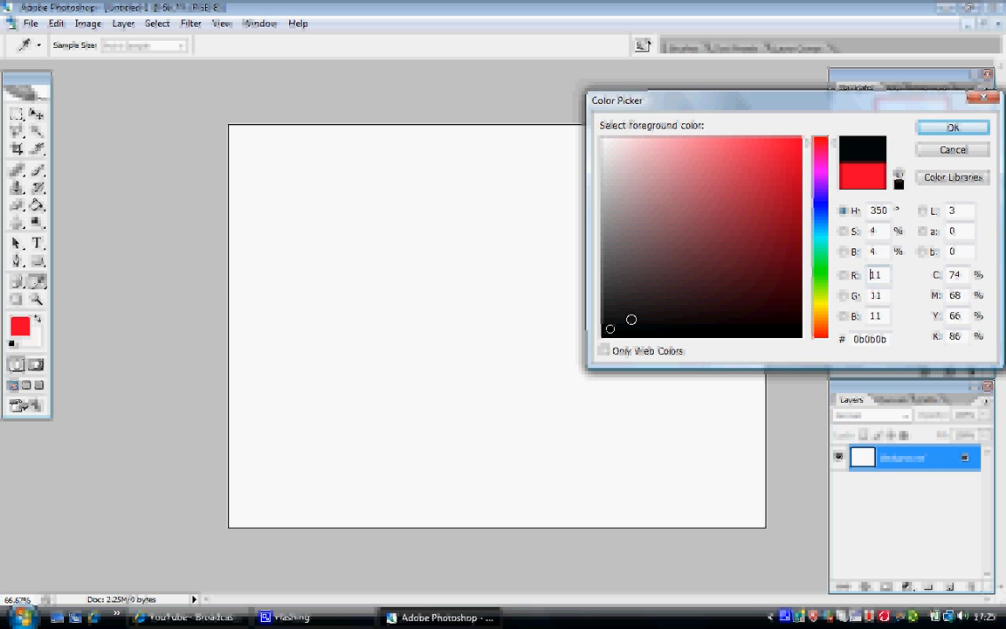
pyautogui.click(952, 126)
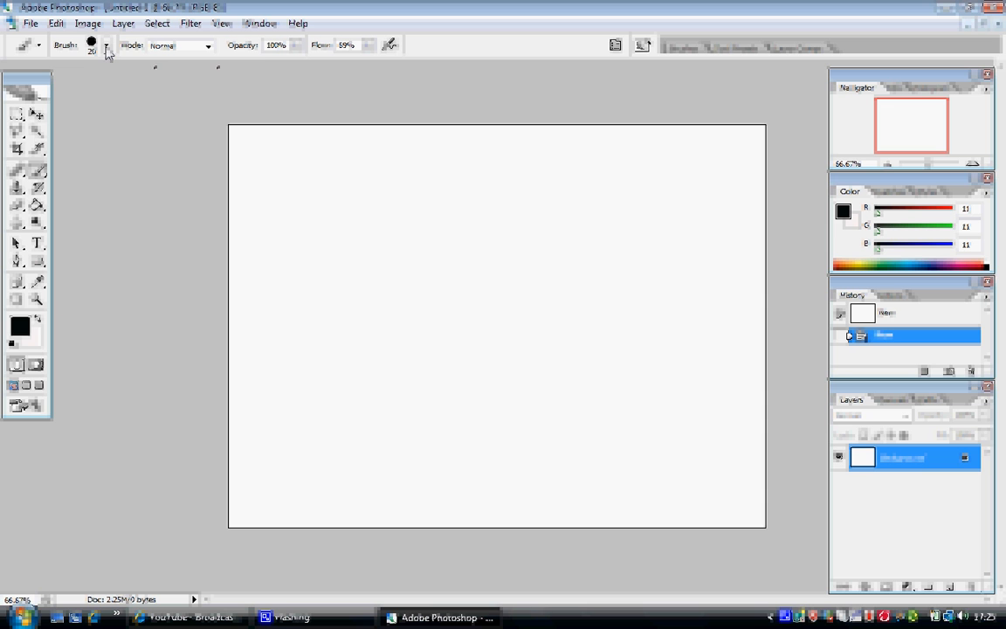
# Step: Check the 20 px round brush at full hardness in the Brush preset picker
pyautogui.click(107, 46)
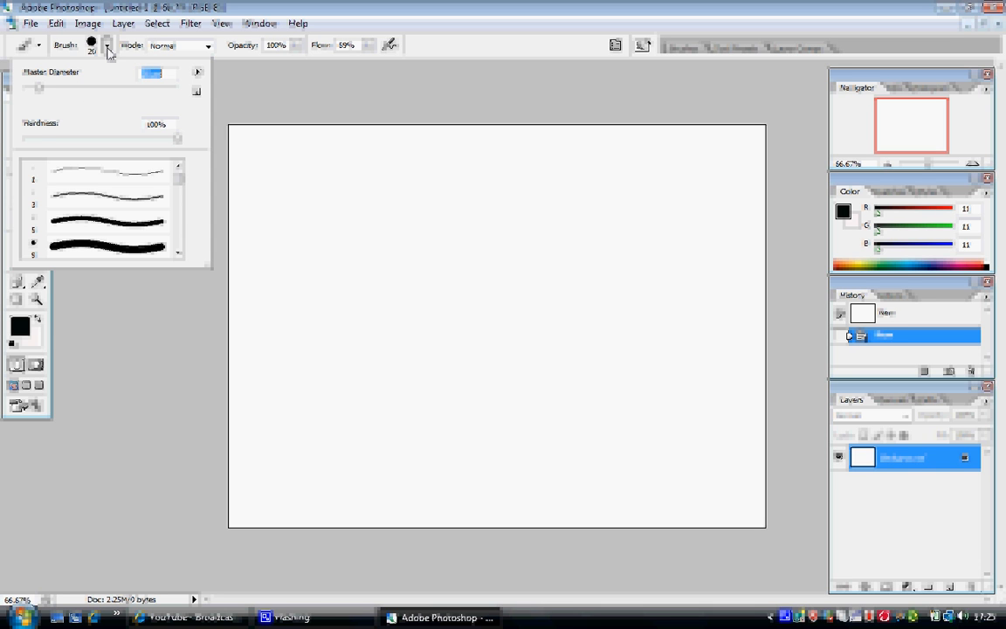
pyautogui.click(105, 46)
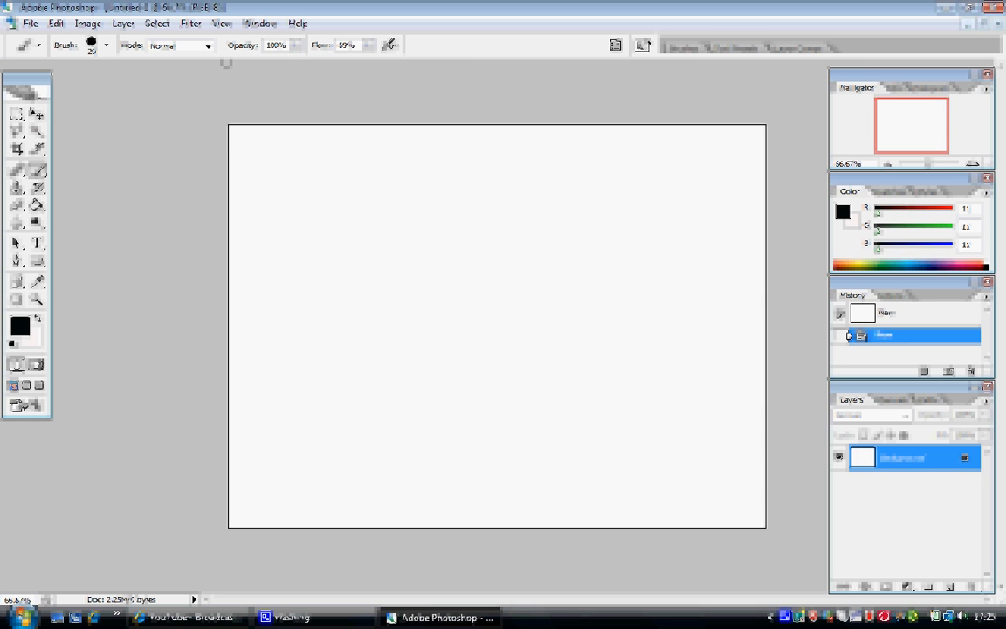
pyautogui.click(105, 45)
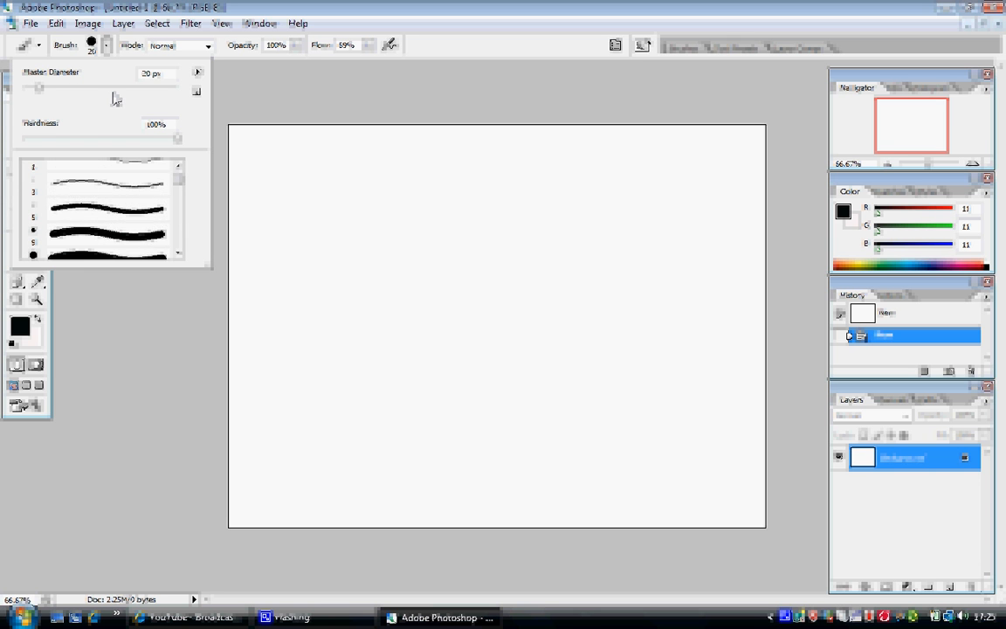
pyautogui.click(147, 119)
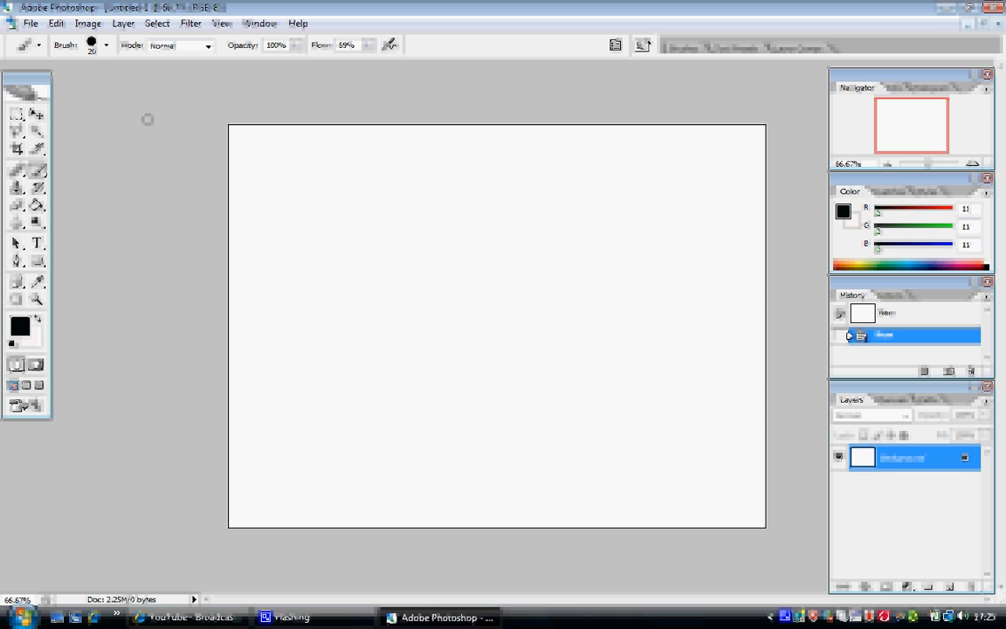
pyautogui.moveTo(583, 194)
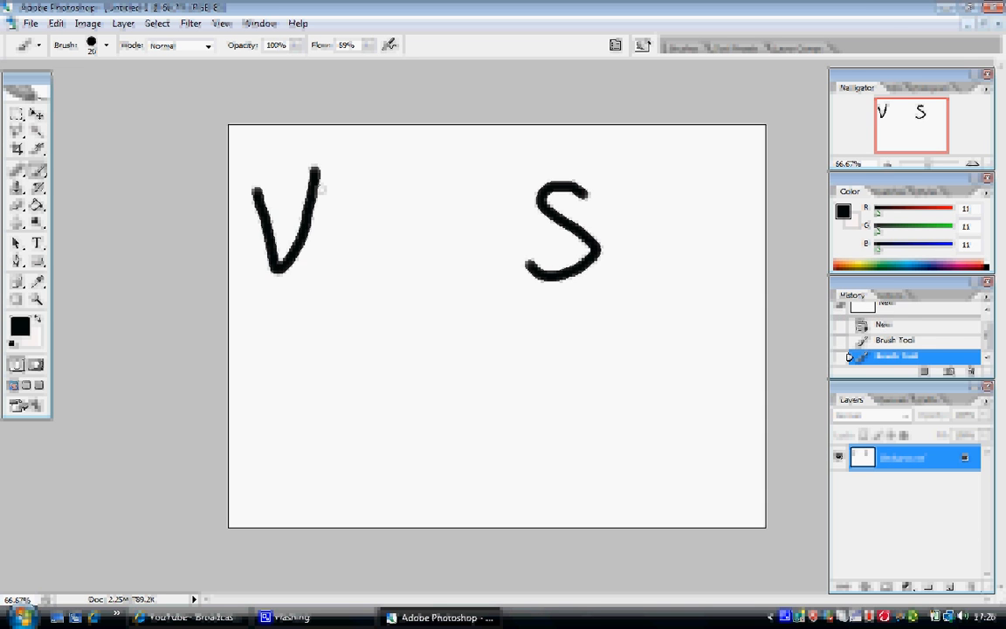
# Step: Paint more black letters and a stick figure with head, body, legs and arms
pyautogui.moveTo(332, 183); pyautogui.dragTo(393, 271)
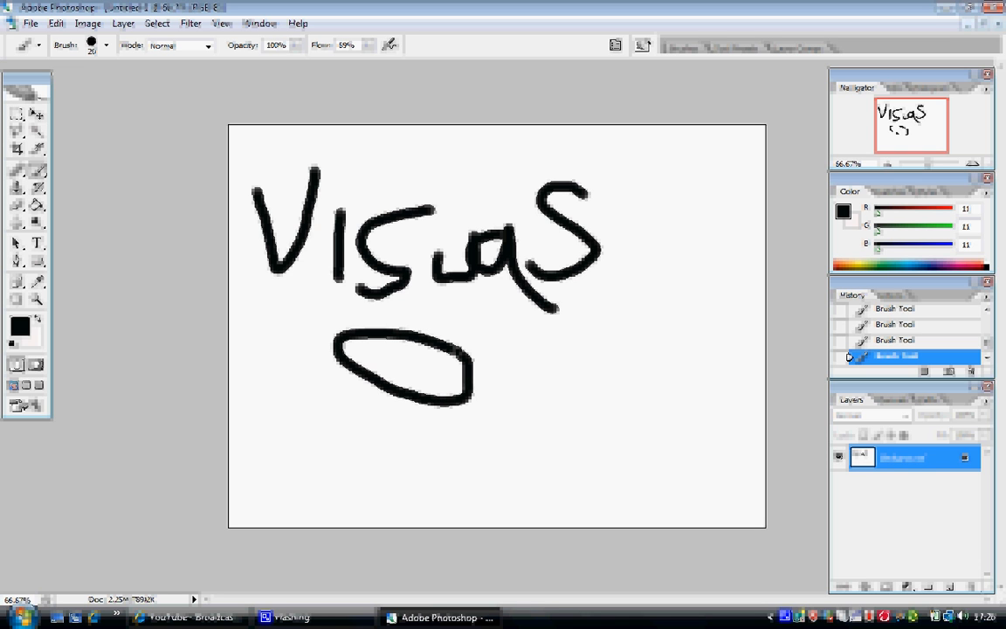
pyautogui.moveTo(409, 399); pyautogui.dragTo(406, 463)
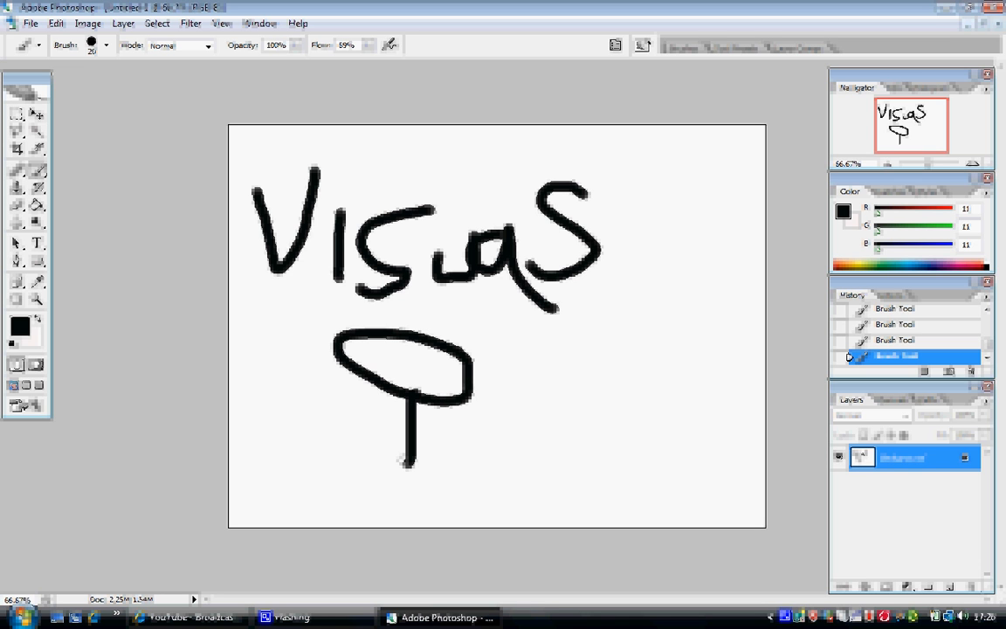
pyautogui.moveTo(402, 457); pyautogui.dragTo(454, 510)
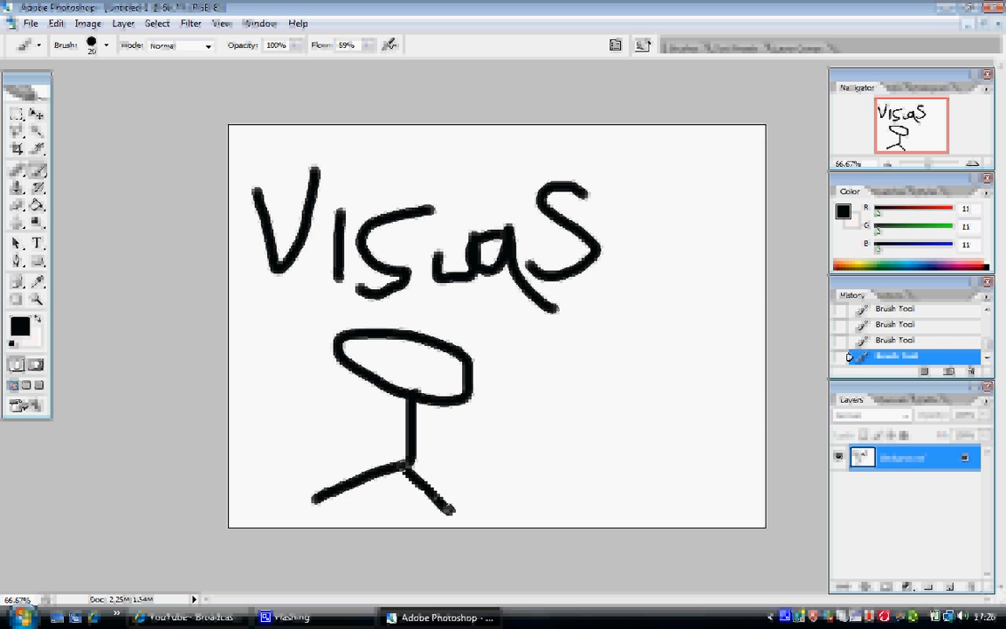
pyautogui.moveTo(278, 398); pyautogui.dragTo(375, 437)
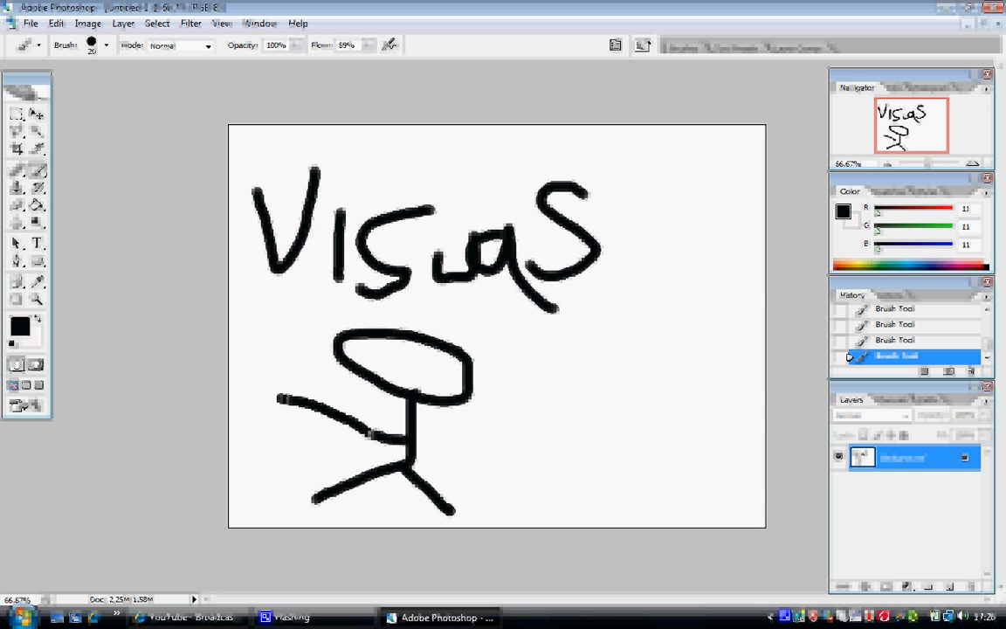
pyautogui.moveTo(384, 446); pyautogui.dragTo(489, 409)
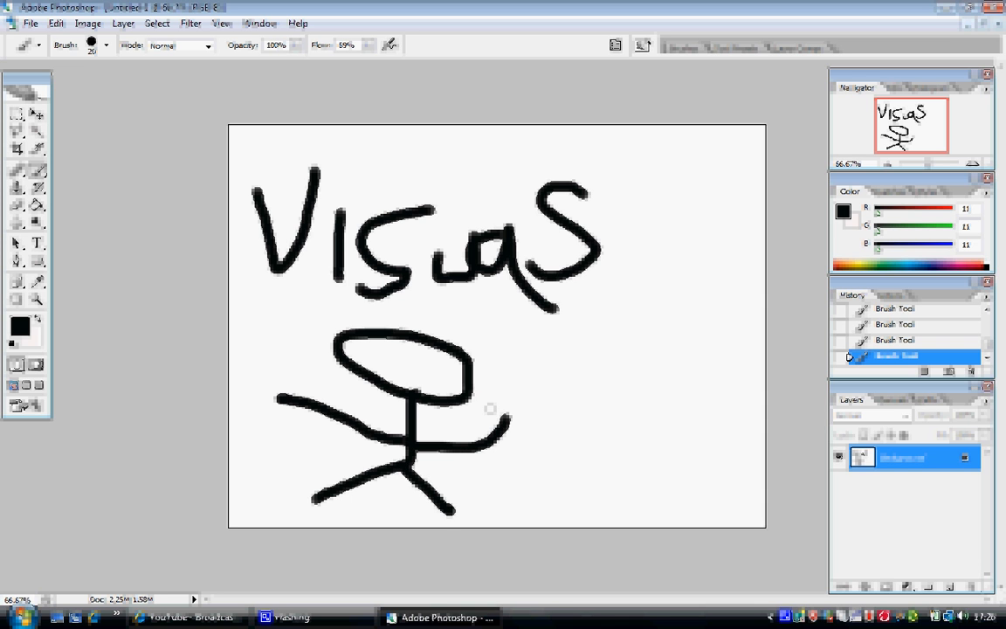
# Step: Paint the word 'Easy' beside the stick figure
pyautogui.moveTo(550, 349); pyautogui.dragTo(524, 436)
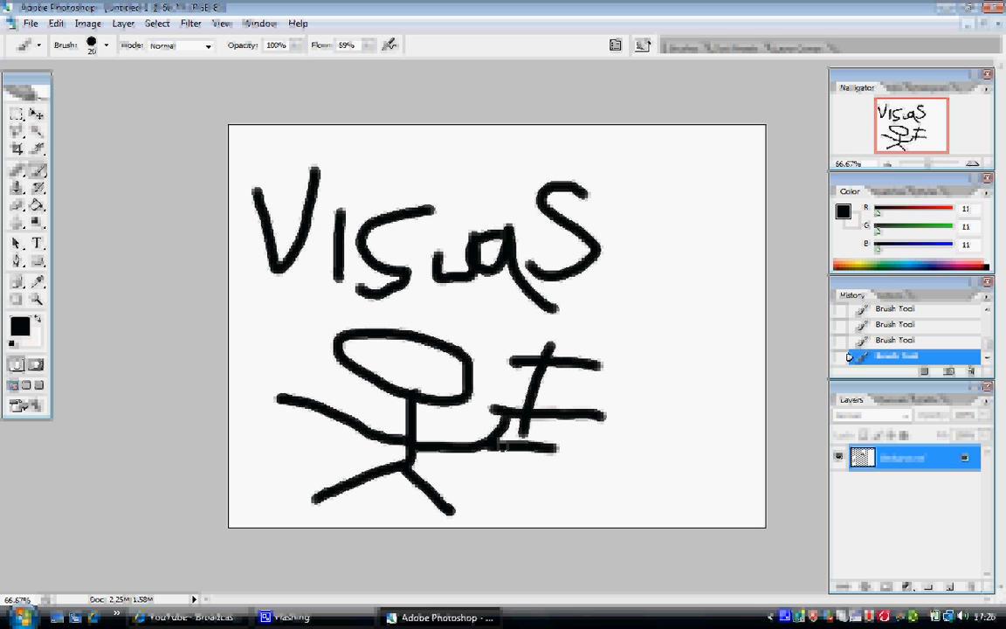
pyautogui.moveTo(602, 402); pyautogui.dragTo(638, 472)
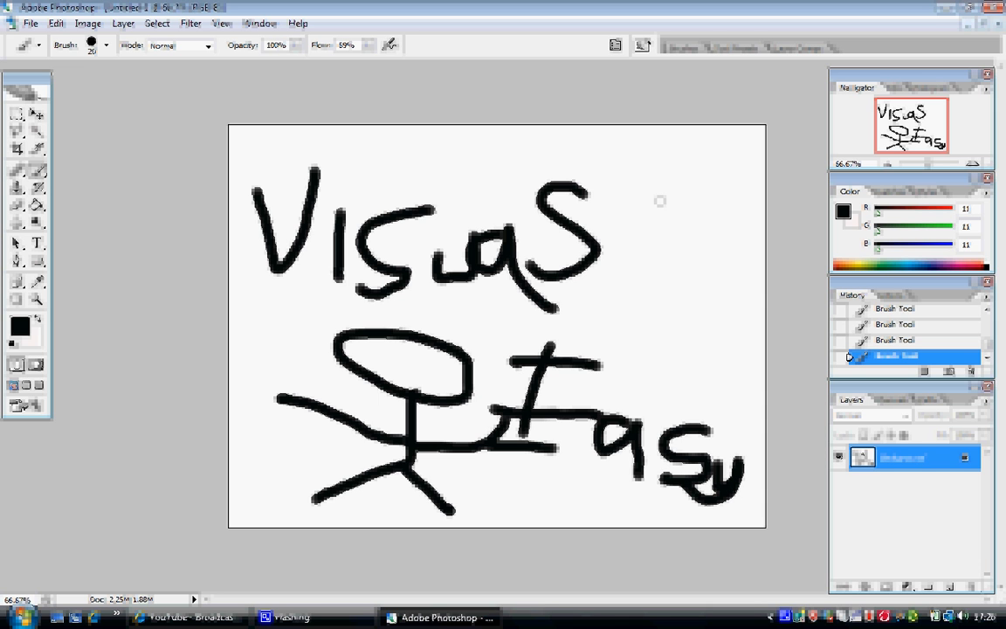
pyautogui.moveTo(716, 300)
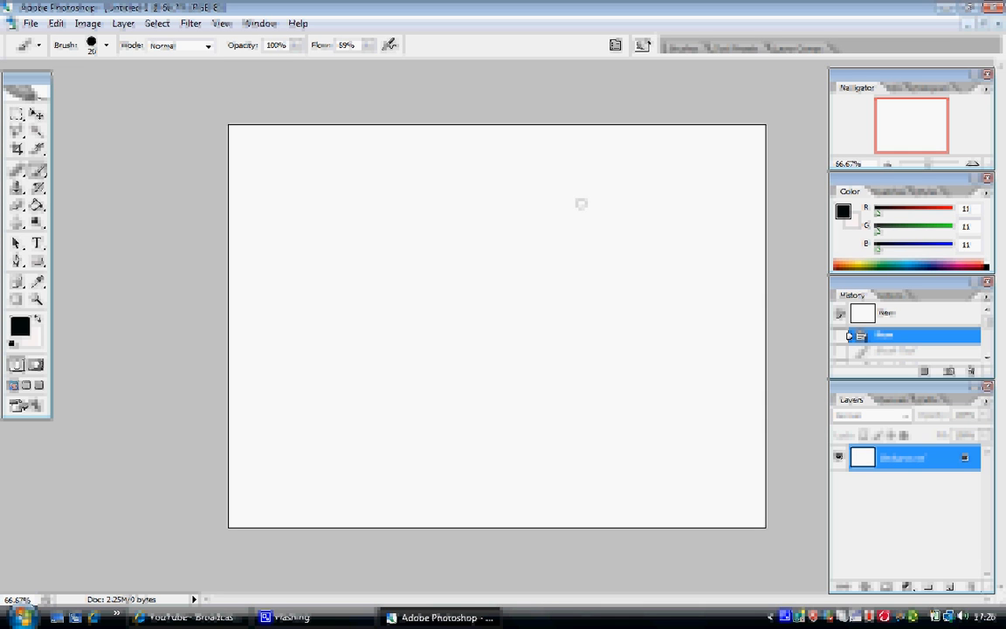
pyautogui.moveTo(304, 166)
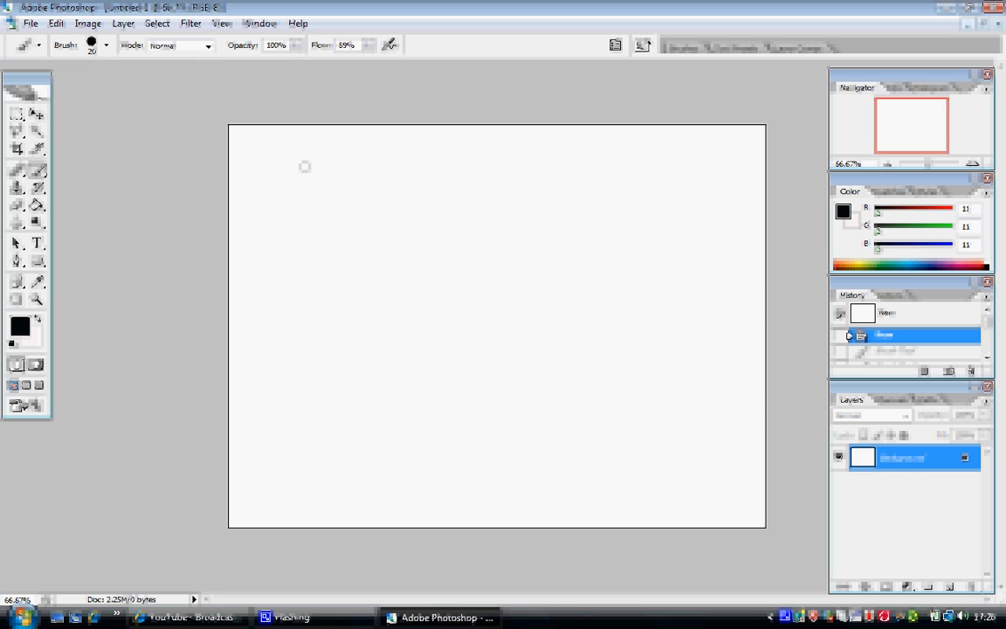
pyautogui.moveTo(283, 160)
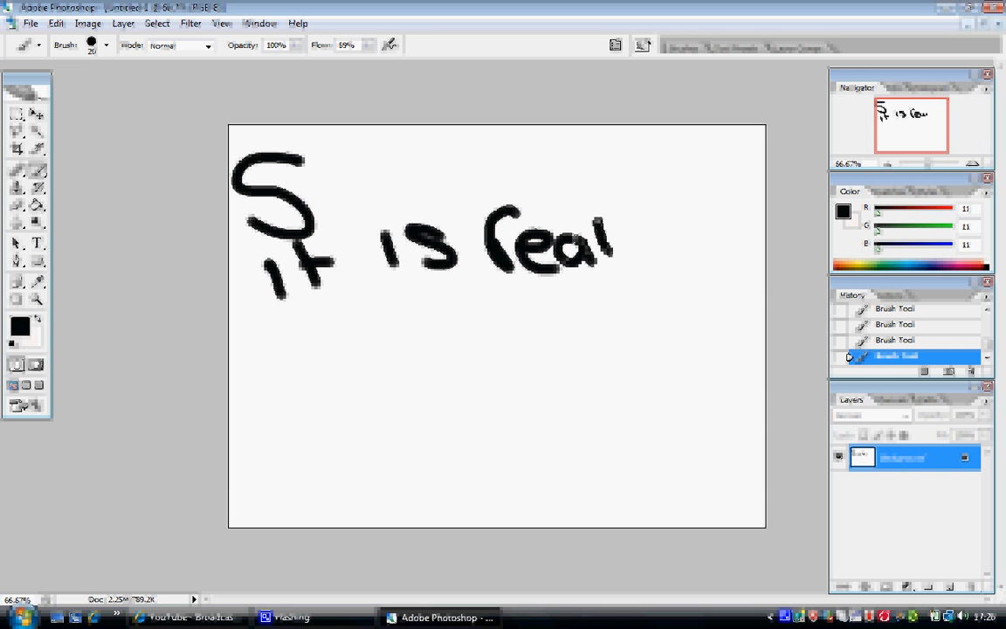
# Step: Finish handwriting 'really' and paint 'Easy' on the line below
pyautogui.moveTo(611, 236); pyautogui.dragTo(673, 288)
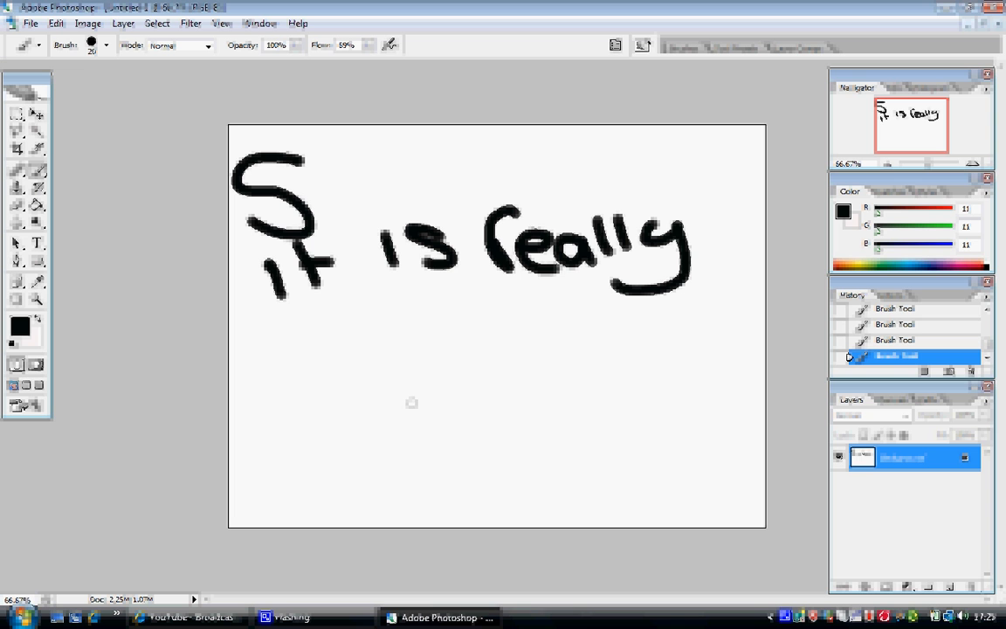
pyautogui.moveTo(358, 350); pyautogui.dragTo(503, 402)
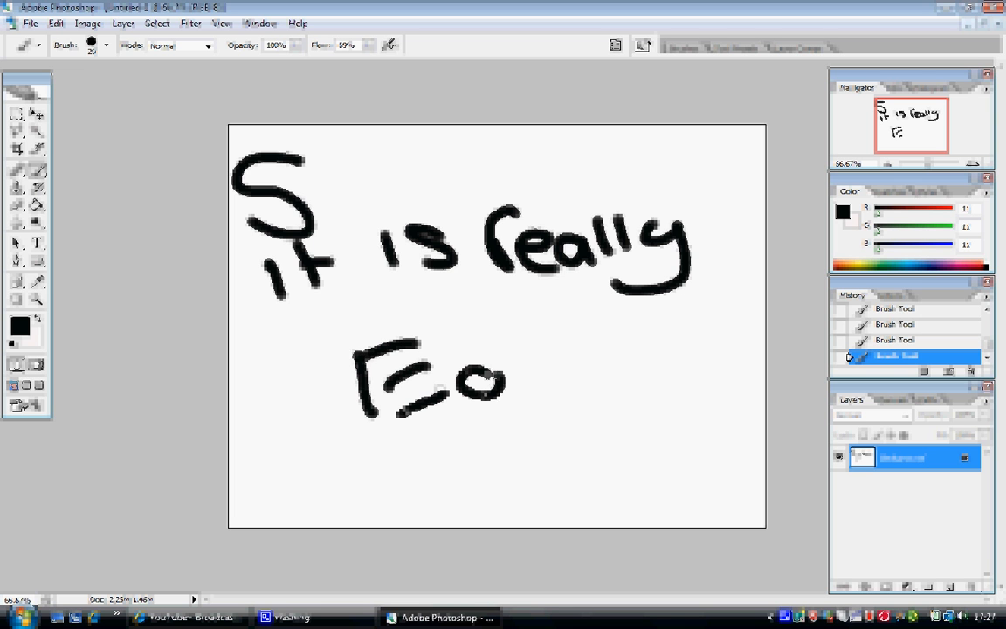
pyautogui.moveTo(507, 375); pyautogui.dragTo(611, 428)
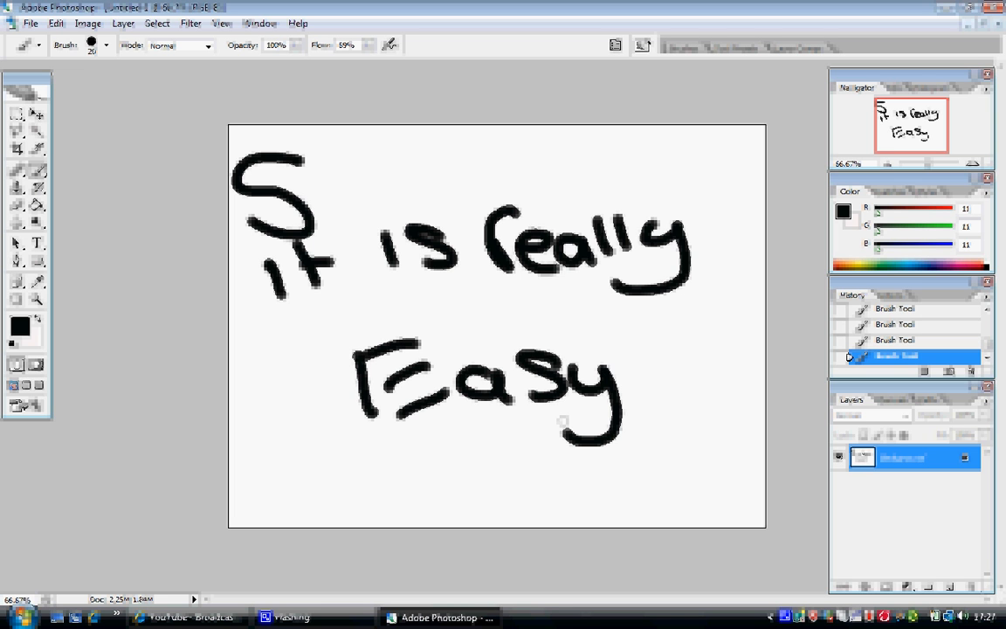